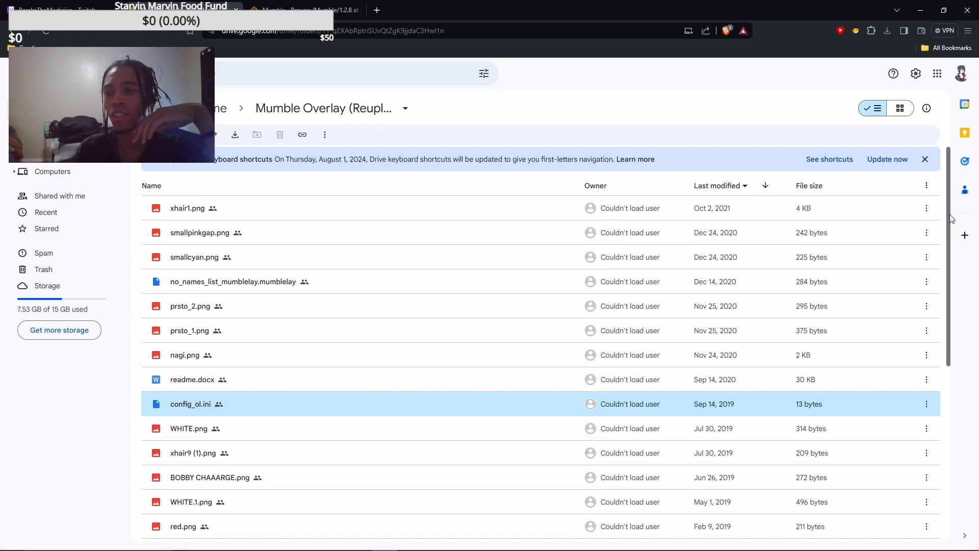
{"action": "mouse_move", "coordinate": [341, 208]}
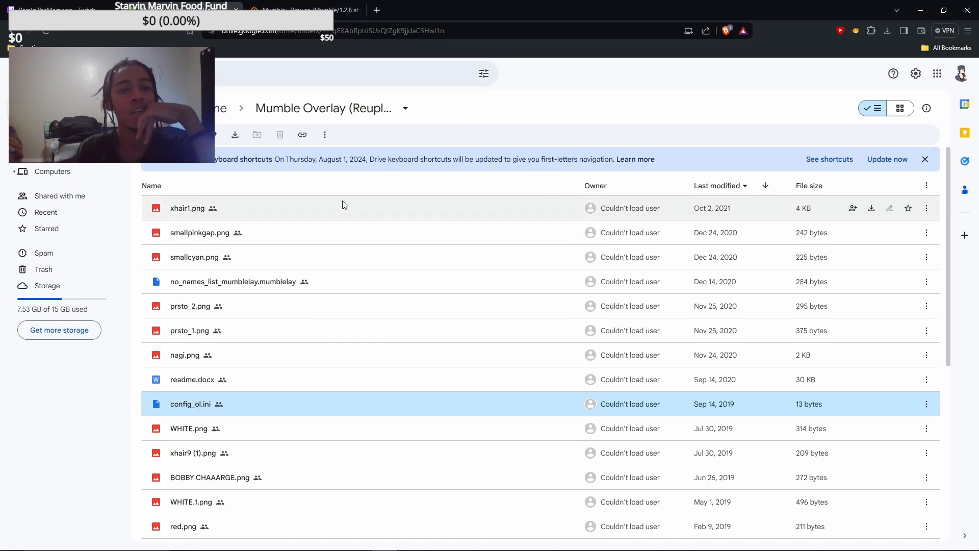
{"action": "mouse_move", "coordinate": [296, 306]}
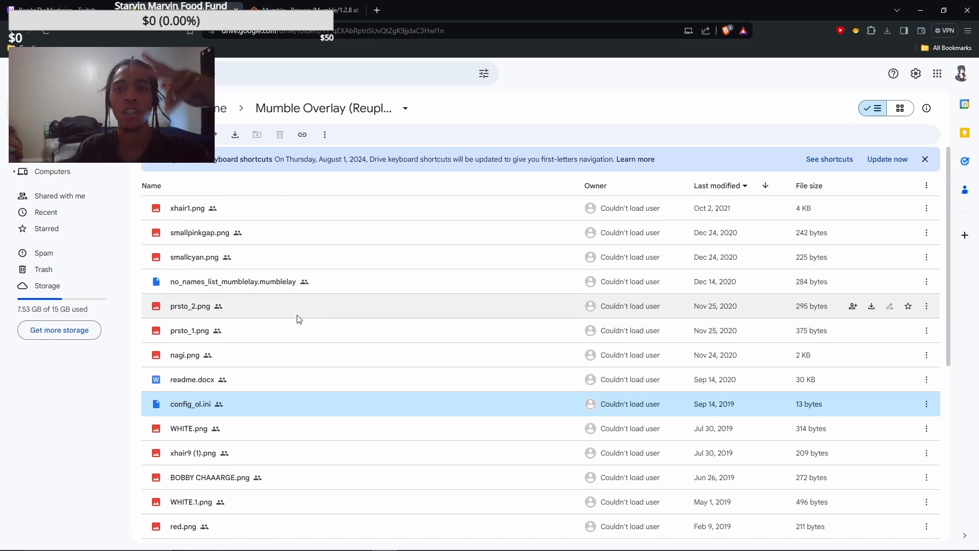
{"action": "mouse_move", "coordinate": [248, 330]}
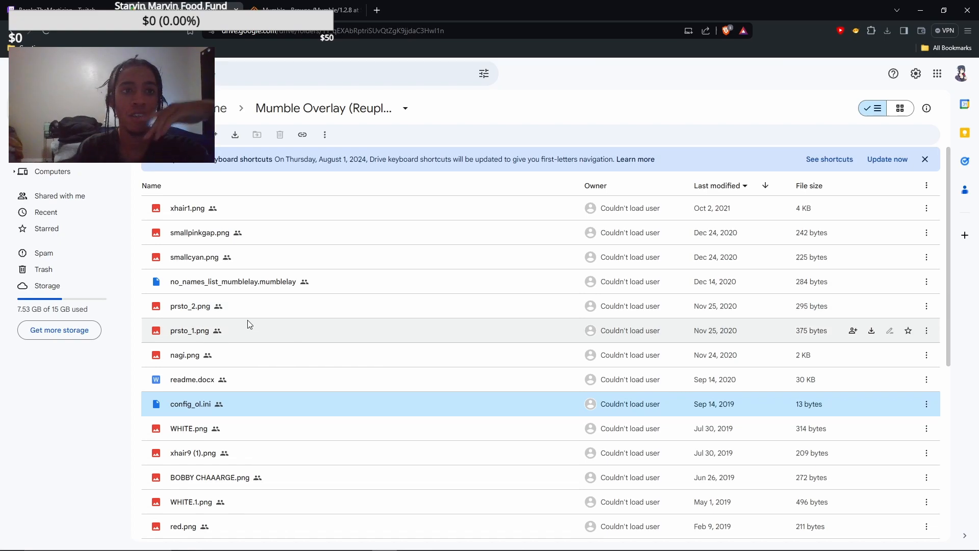
{"action": "mouse_move", "coordinate": [351, 361]}
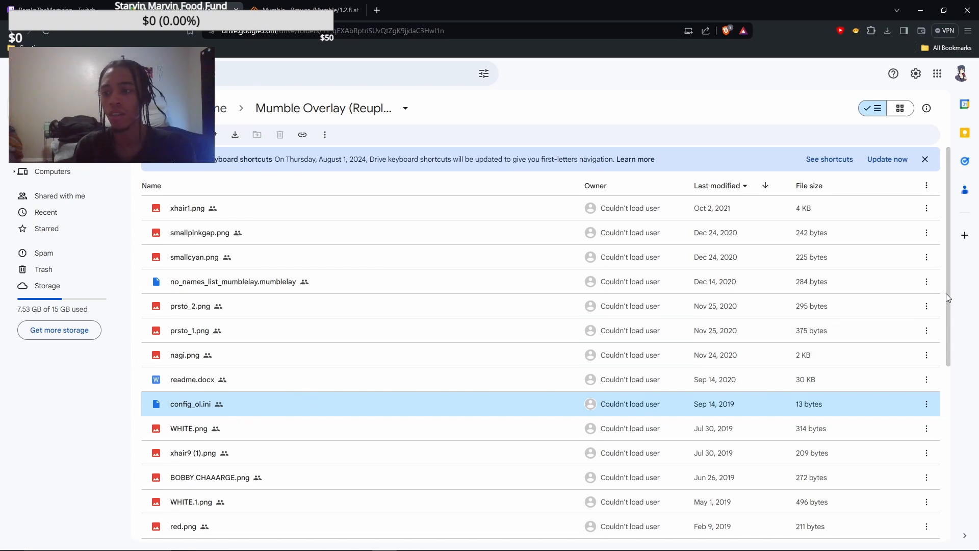
- Select mumble_ol.dll at the bottom of the Google Drive Mumble Overlay folder
{"action": "scroll", "scroll_direction": "down", "scroll_amount": 3}
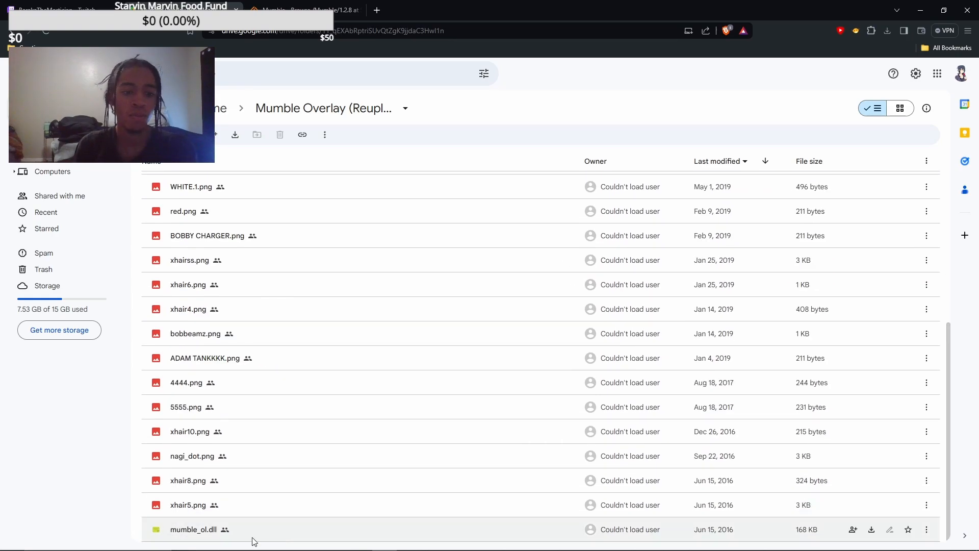
{"action": "left_click", "coordinate": [193, 529]}
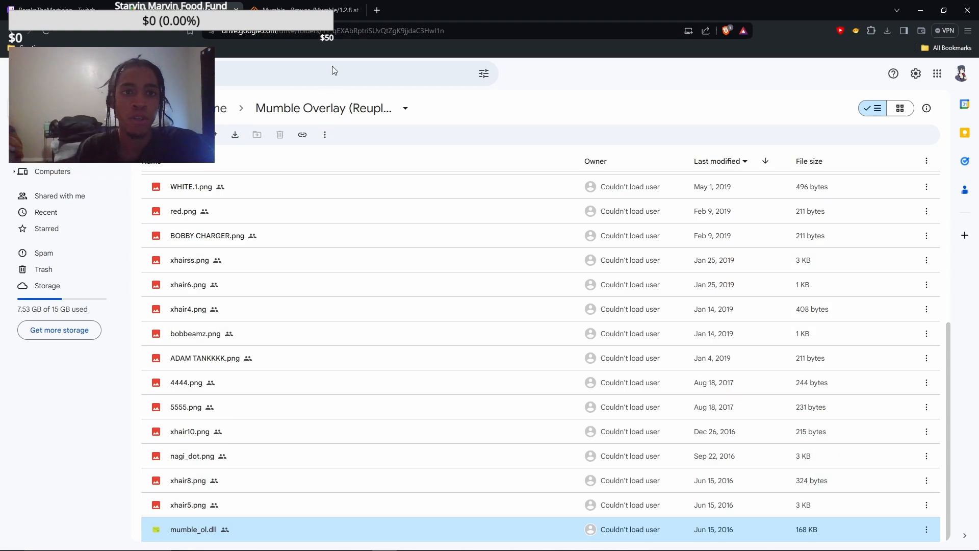
{"action": "left_click", "coordinate": [303, 10]}
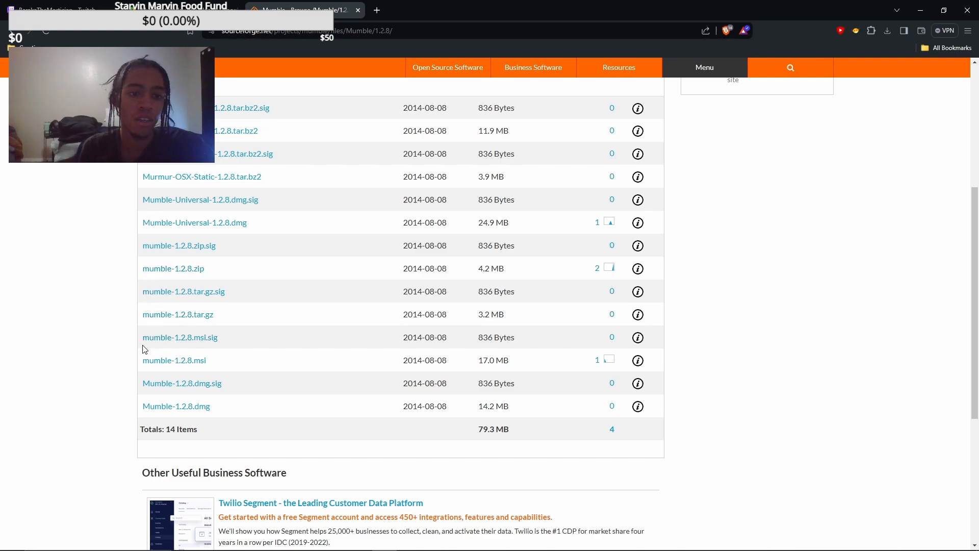
{"action": "mouse_move", "coordinate": [180, 337]}
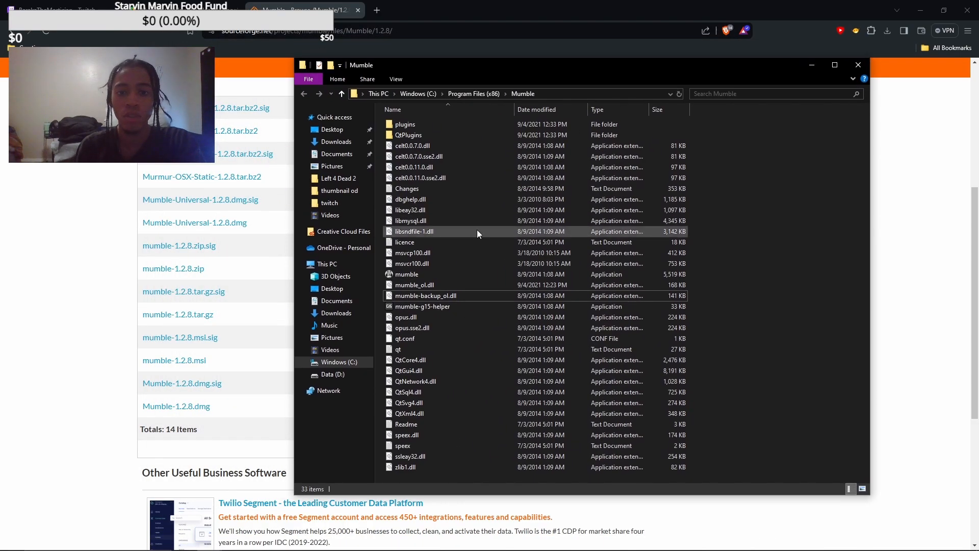
- Select mumble_ol.dll in C:\Program Files (x86)\Mumble, then minimize that Explorer window
{"action": "left_click", "coordinate": [413, 284]}
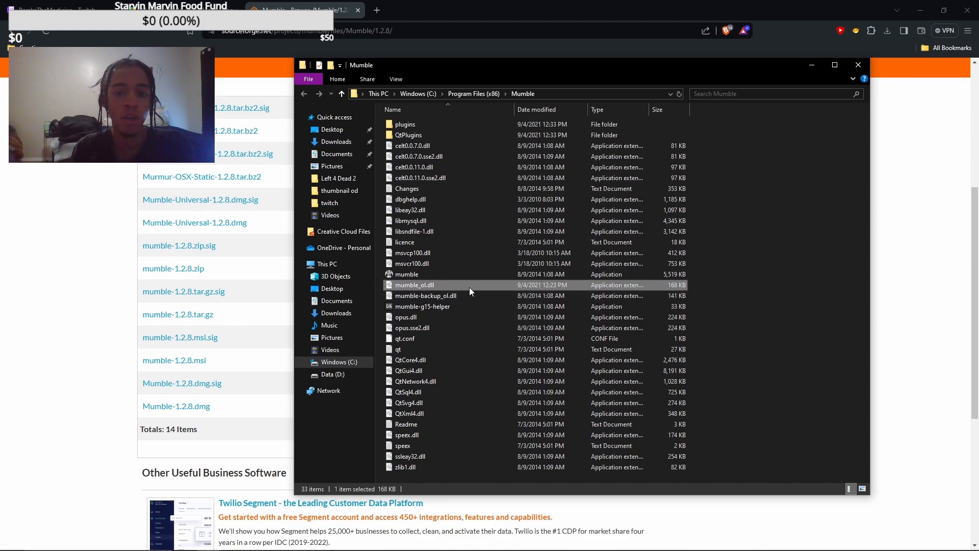
{"action": "mouse_move", "coordinate": [470, 289]}
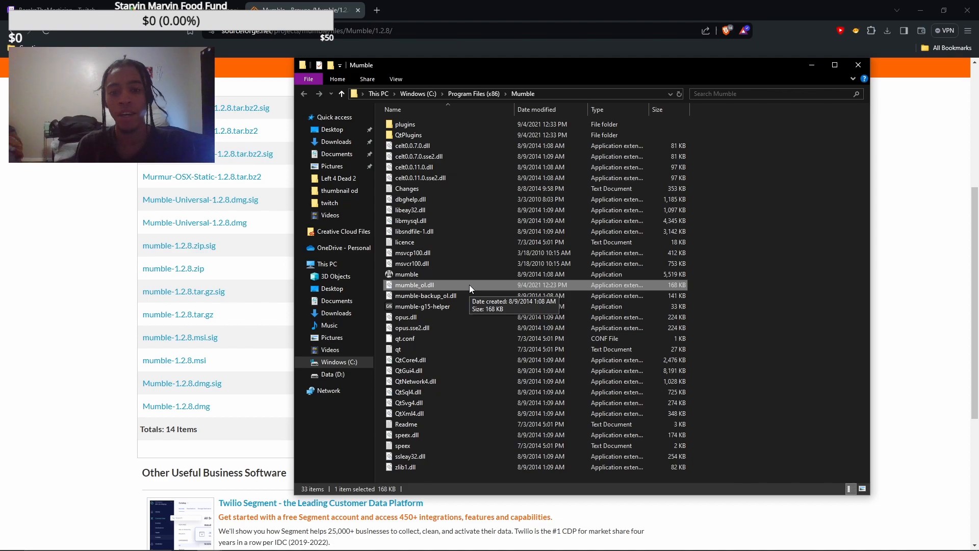
{"action": "mouse_move", "coordinate": [465, 296]}
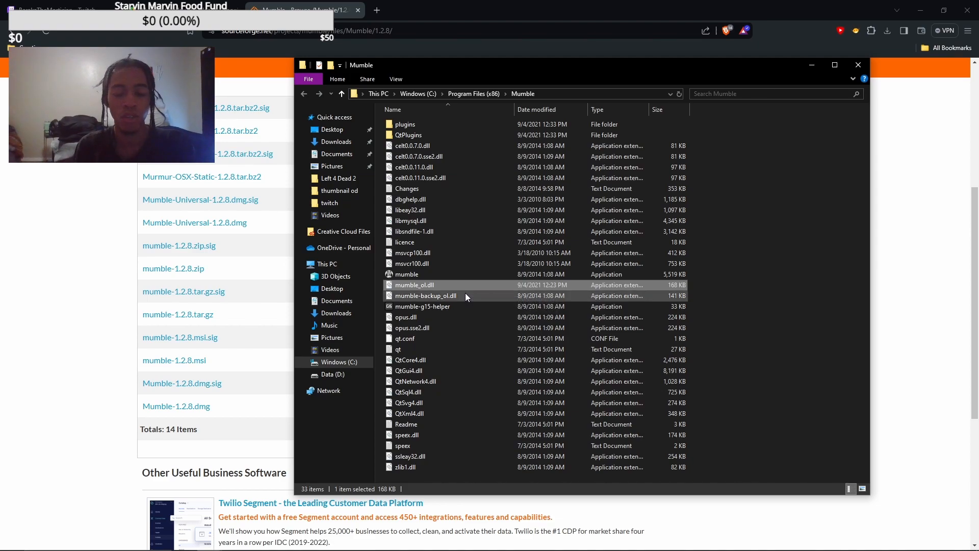
{"action": "left_click", "coordinate": [426, 296]}
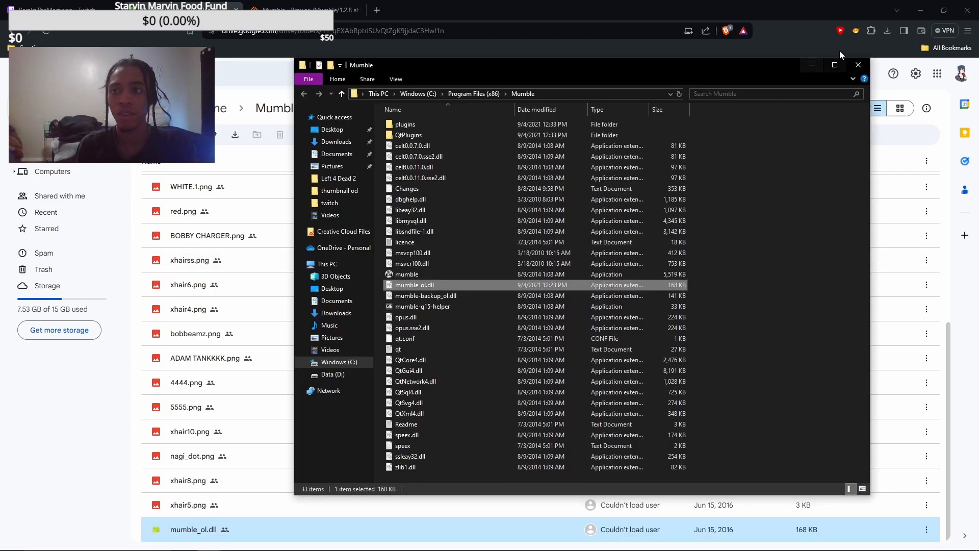
{"action": "left_click", "coordinate": [857, 64]}
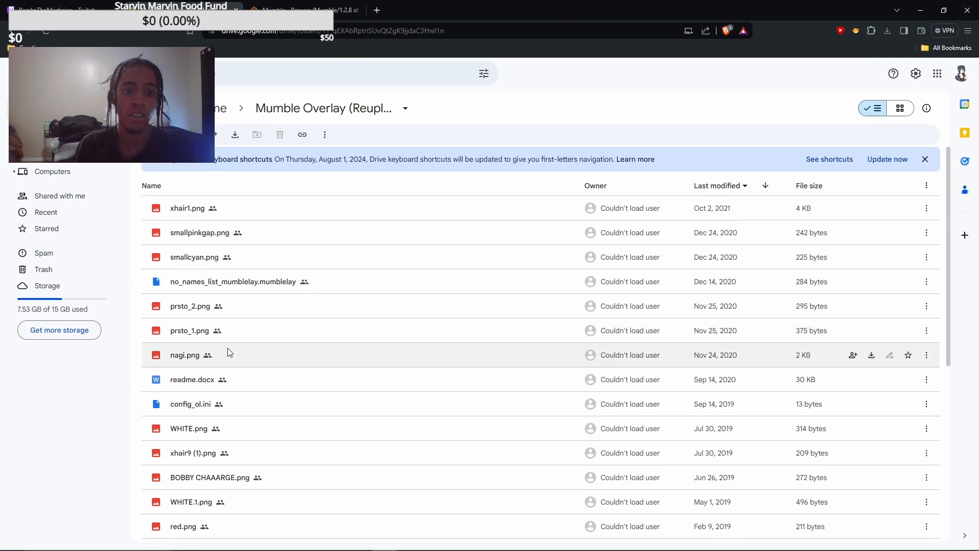
{"action": "left_click", "coordinate": [190, 404]}
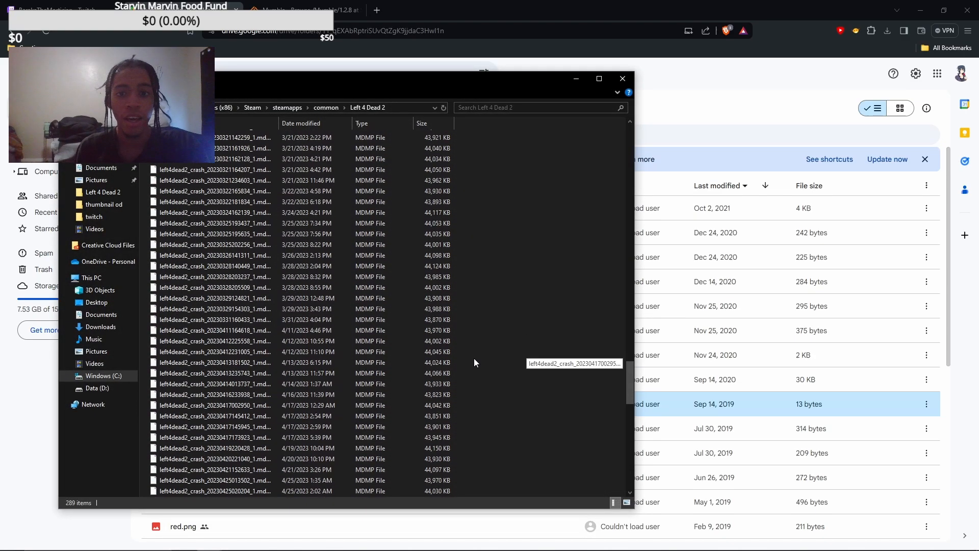
- Open config_ol from the top of the Left 4 Dead 2 folder
{"action": "scroll", "scroll_direction": "up", "scroll_amount": 3}
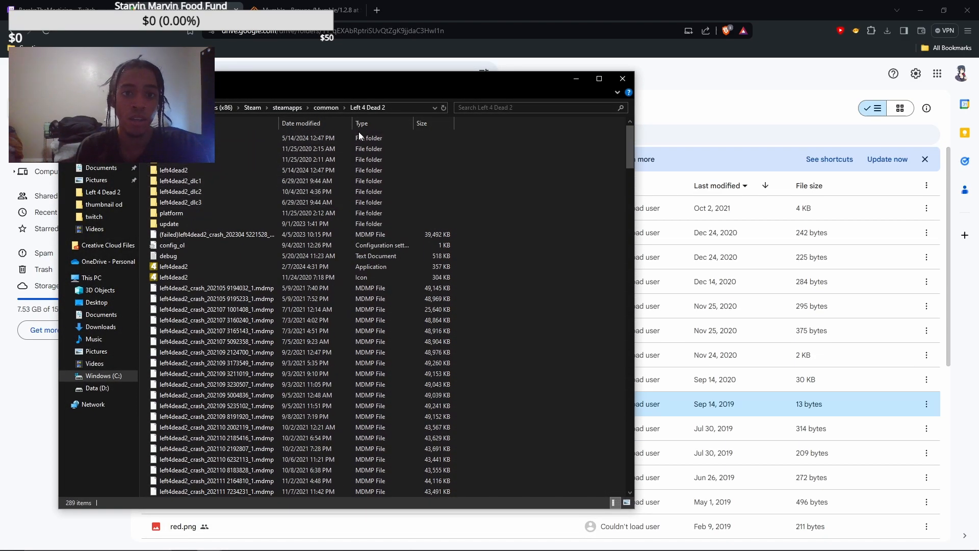
{"action": "left_click", "coordinate": [174, 267]}
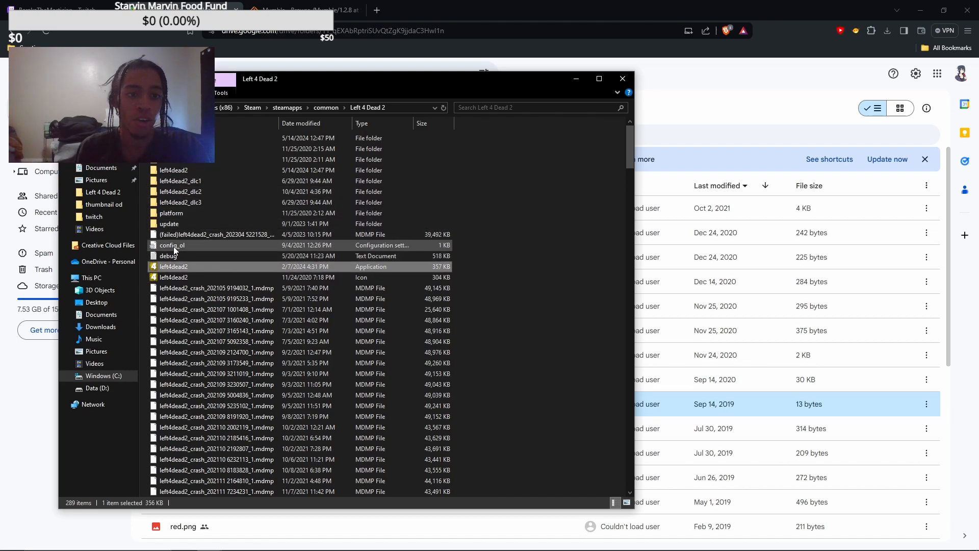
{"action": "double_click", "coordinate": [173, 244]}
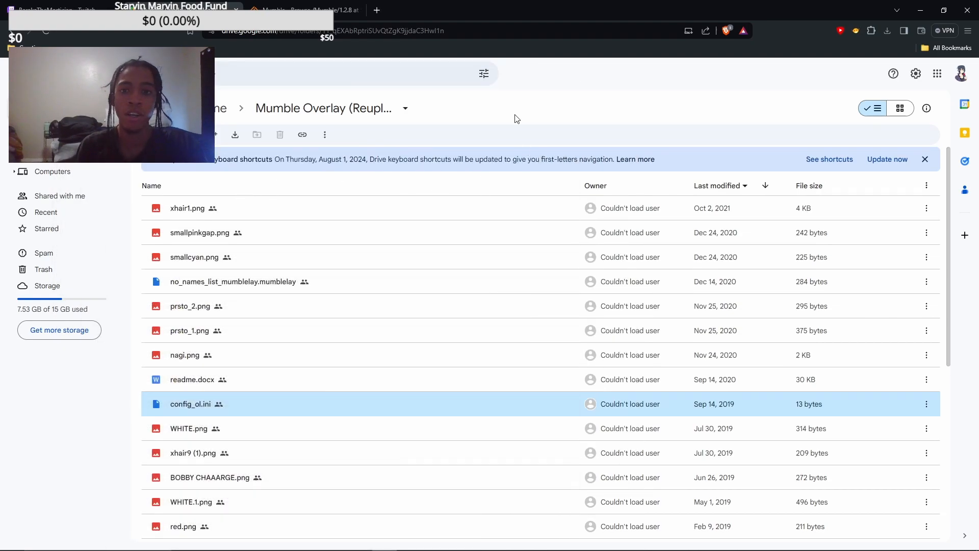
{"action": "left_click", "coordinate": [900, 108]}
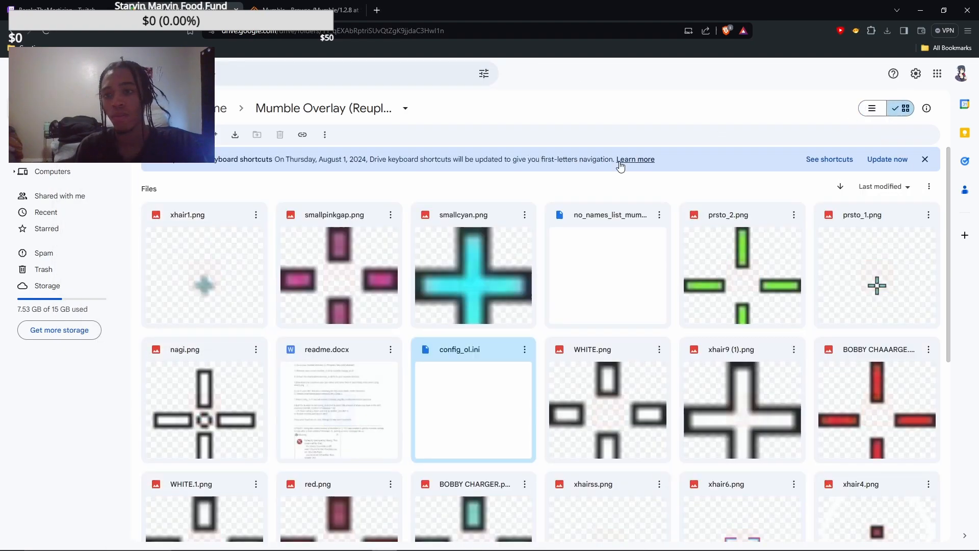
{"action": "scroll", "scroll_direction": "down", "scroll_amount": 3}
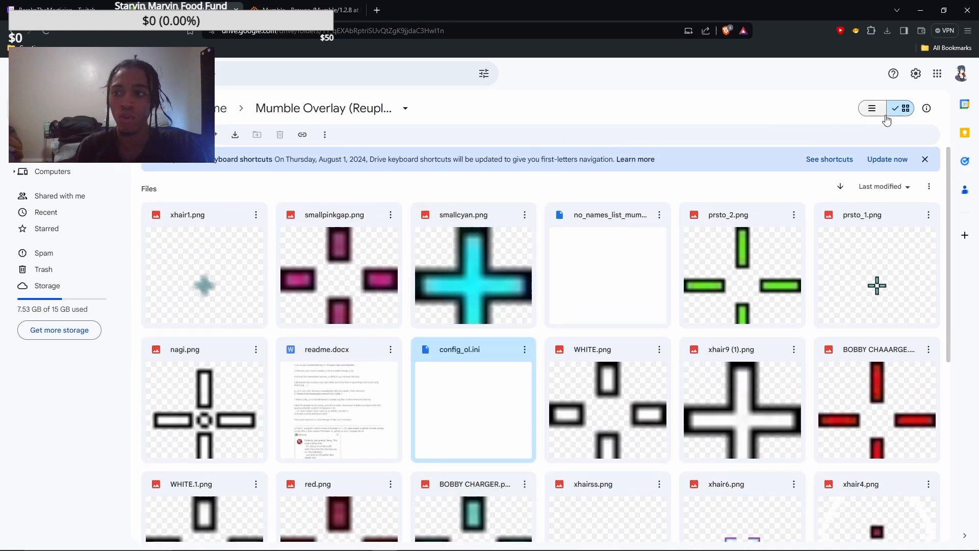
{"action": "left_click", "coordinate": [871, 108]}
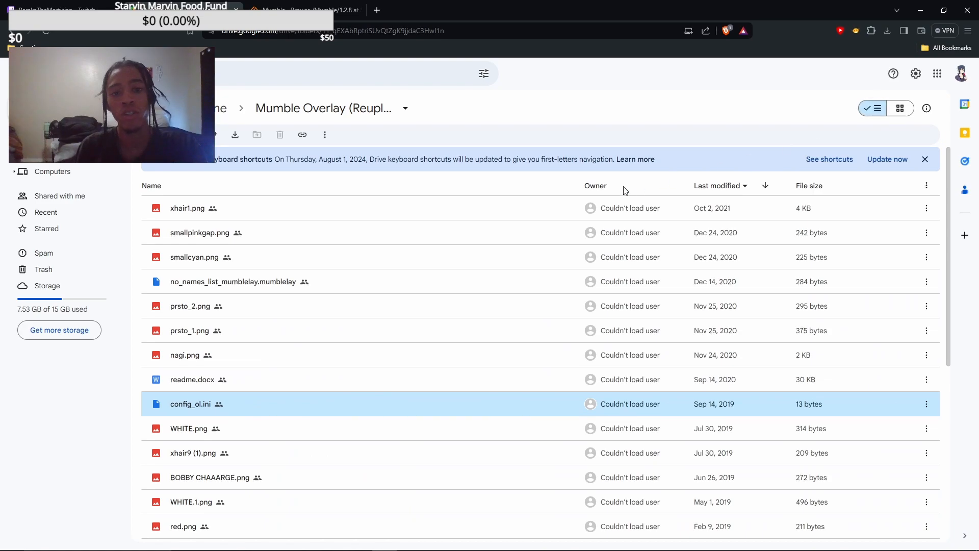
{"action": "mouse_move", "coordinate": [517, 281]}
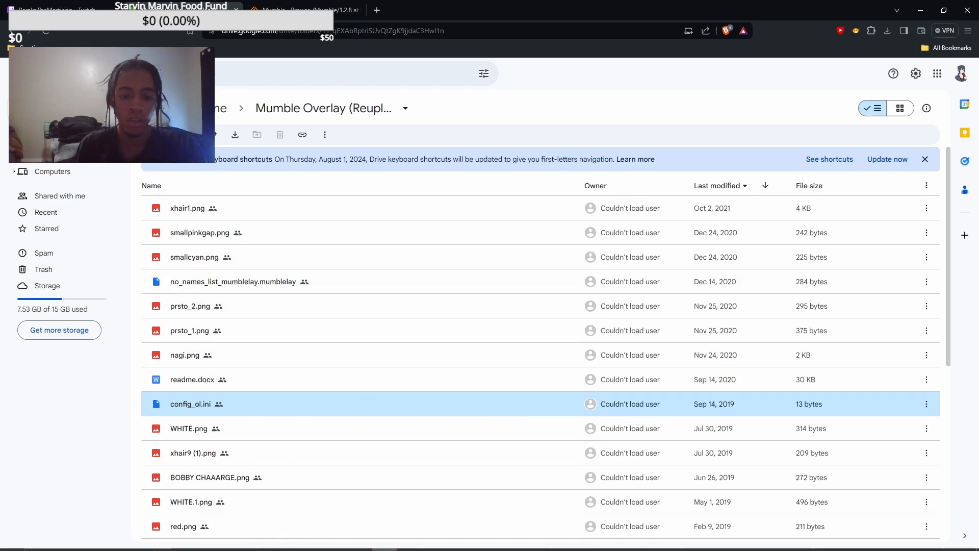
{"action": "mouse_move", "coordinate": [459, 444]}
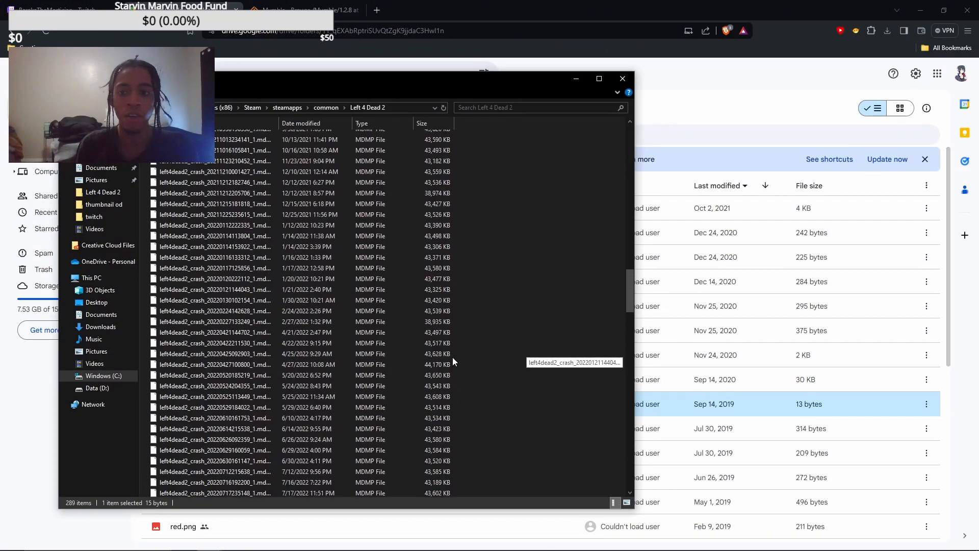
{"action": "scroll", "scroll_direction": "down", "scroll_amount": 3}
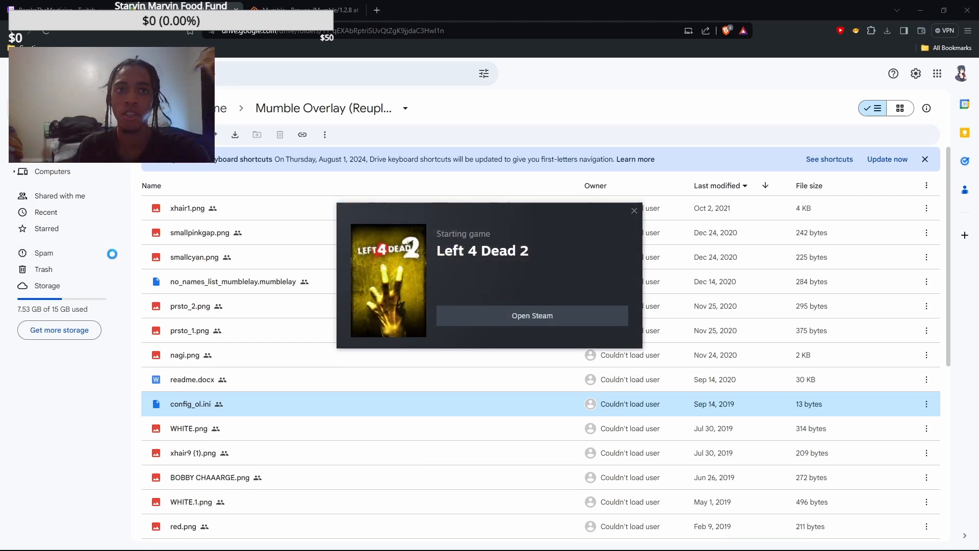
- Start Left 4 Dead 2 from the Steam library
{"action": "left_click", "coordinate": [532, 315]}
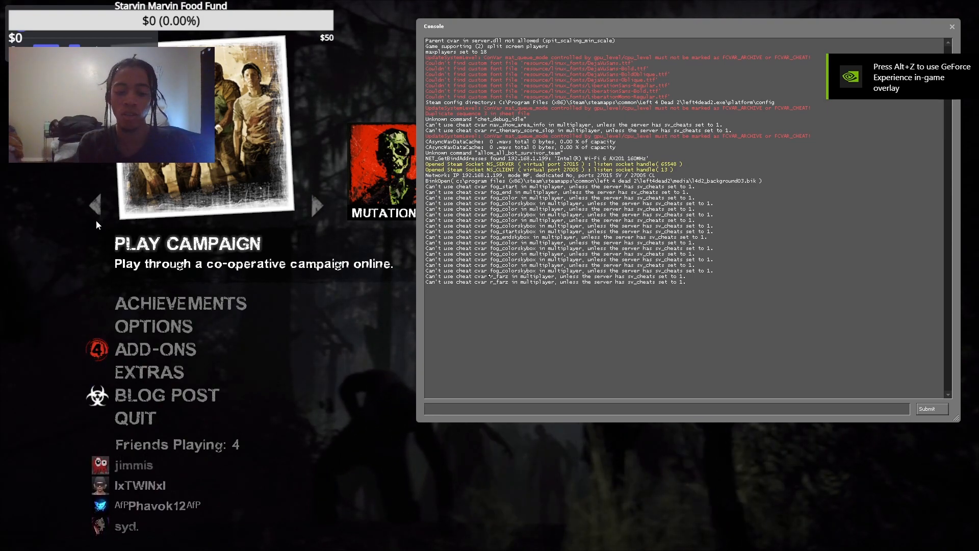
- Enter 'crosshair 0' in the developer console, then close the console
{"action": "type", "text": "cro"}
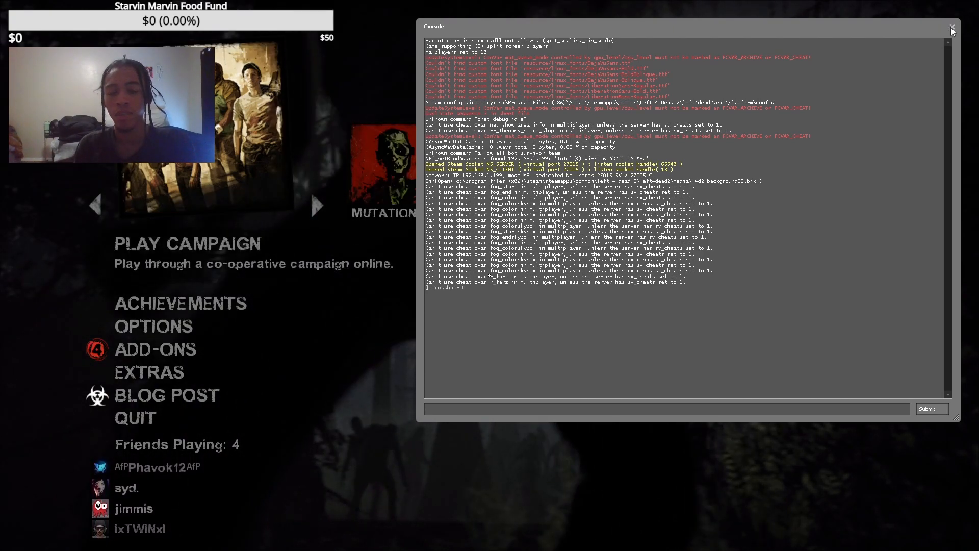
{"action": "left_click", "coordinate": [950, 25]}
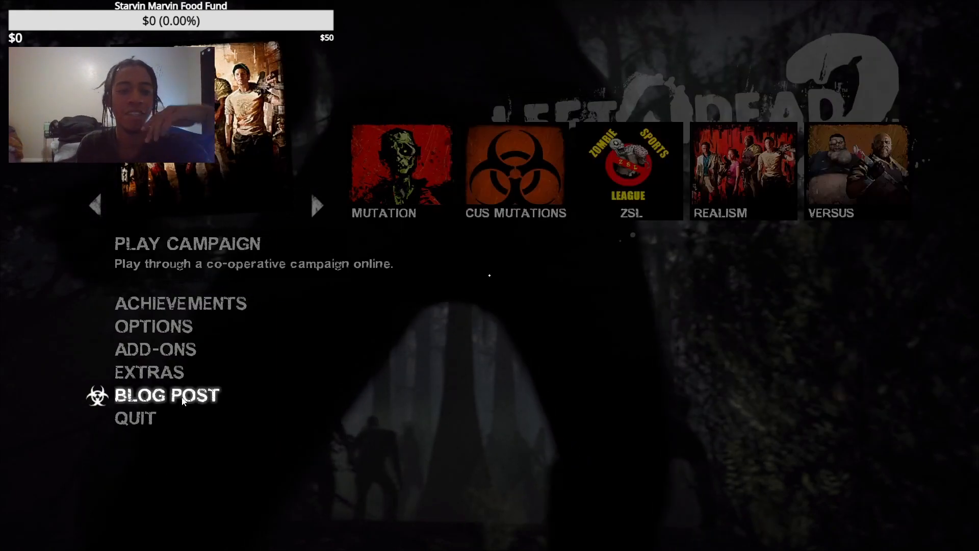
{"action": "mouse_move", "coordinate": [135, 417]}
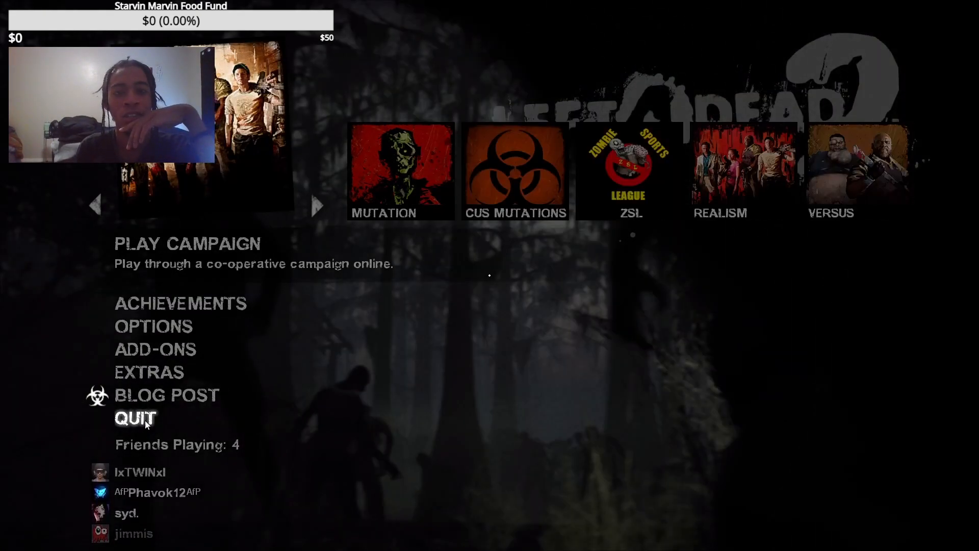